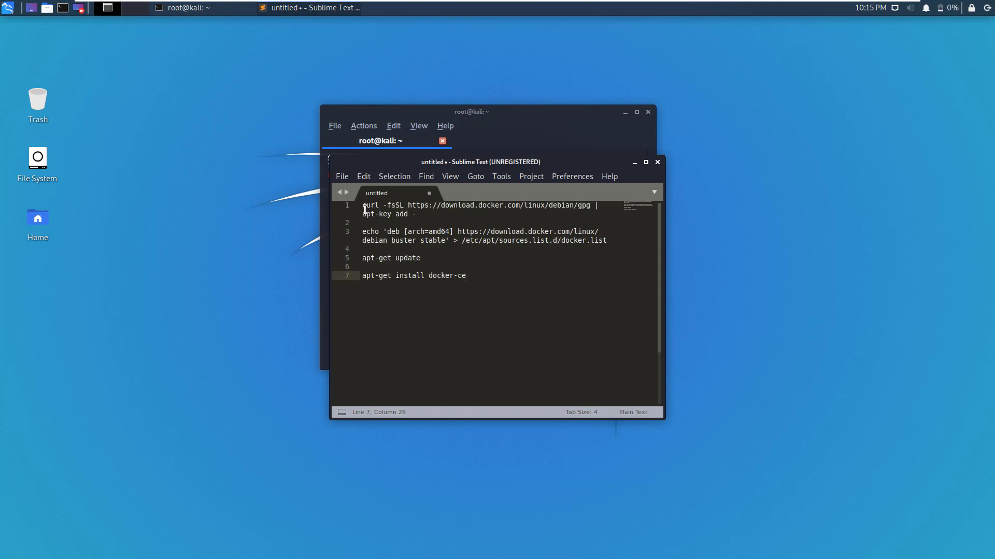
- Refresh apt package lists and install docker-ce, answering Y to the prompt
left_click_drag(363, 205, 416, 213)
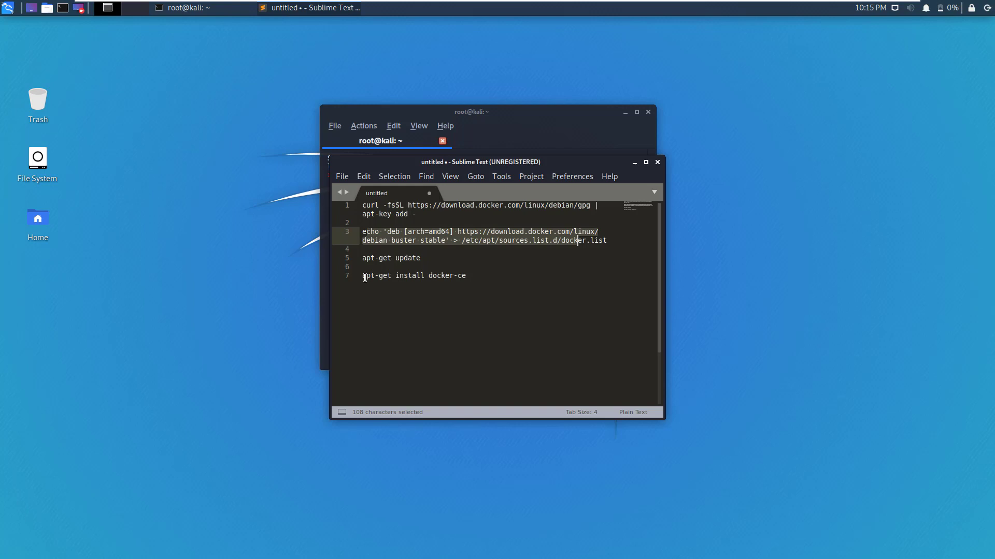
left_click(363, 275)
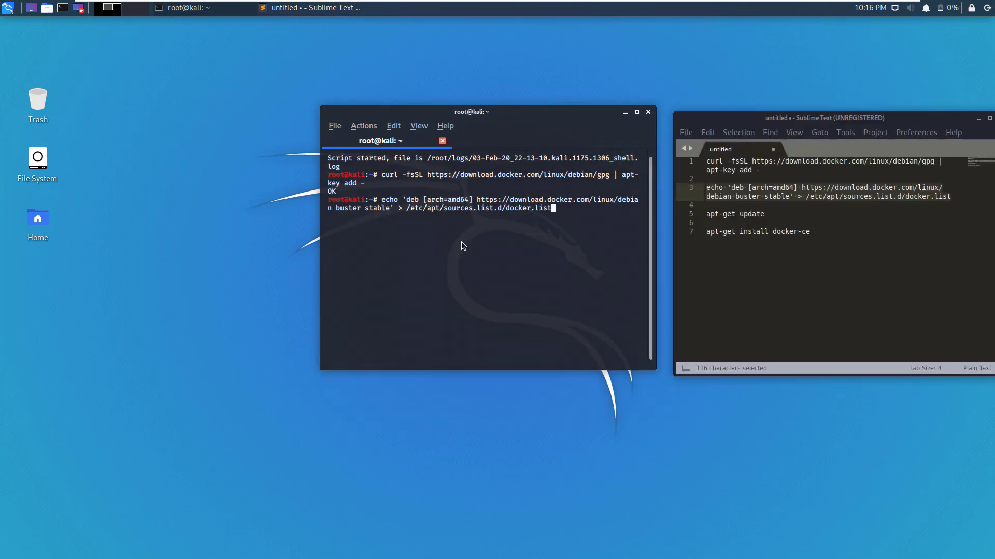
type("apt-get update")
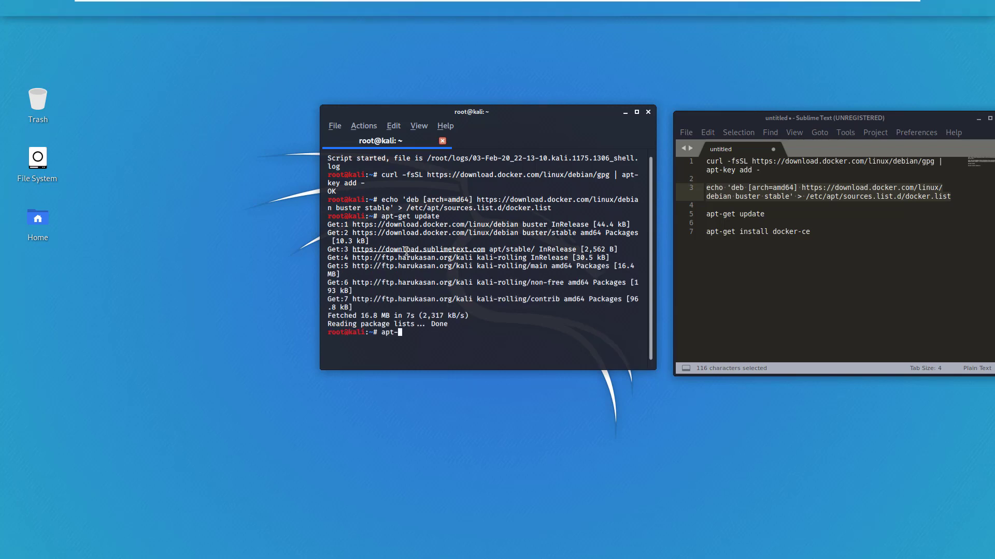
type("install docker-ce")
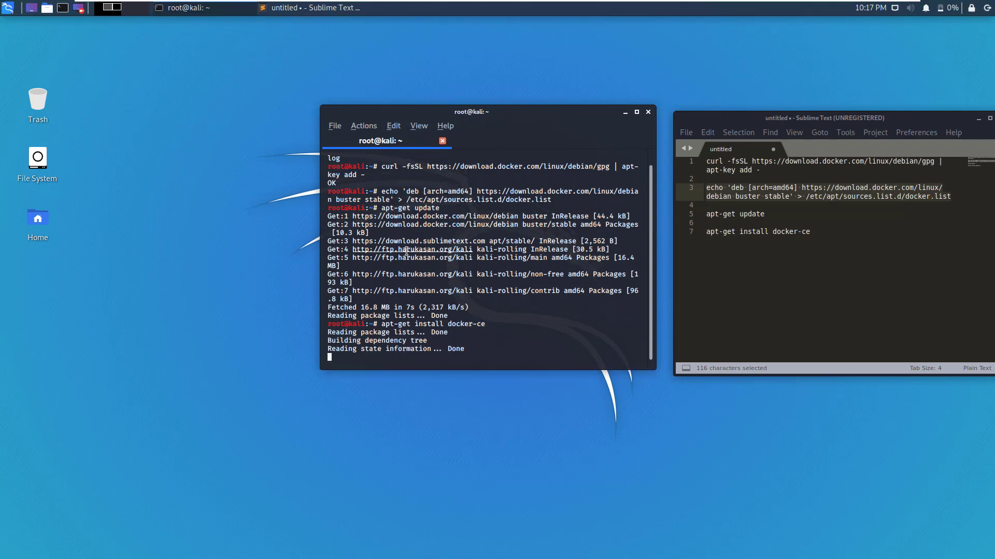
type("Y")
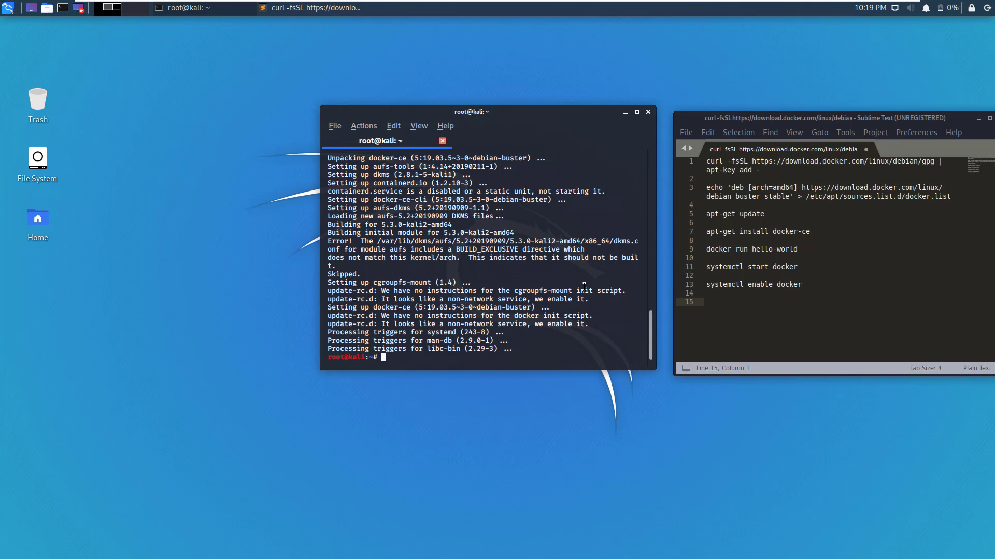
- Run the hello-world container and confirm the Hello from Docker greeting
type("docker ru")
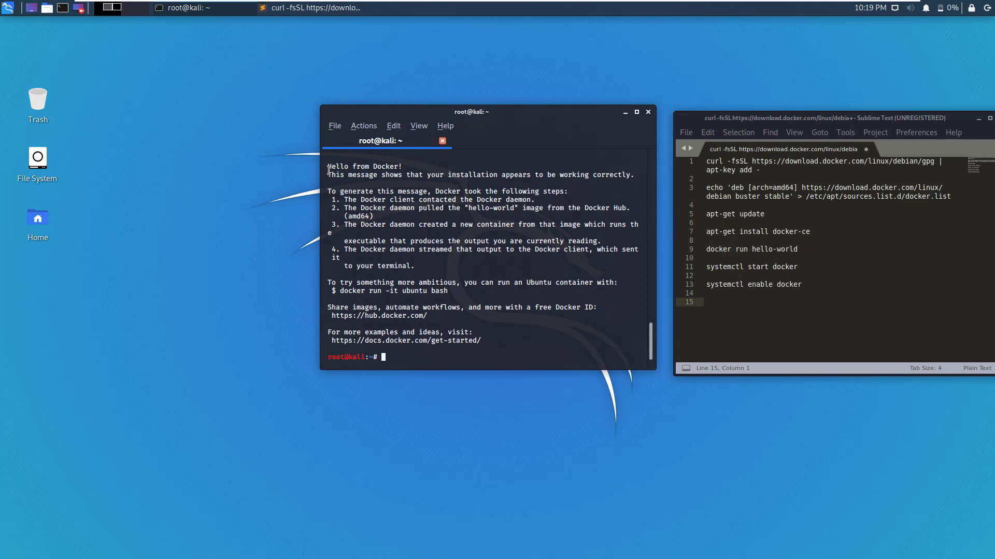
left_click_drag(327, 166, 632, 175)
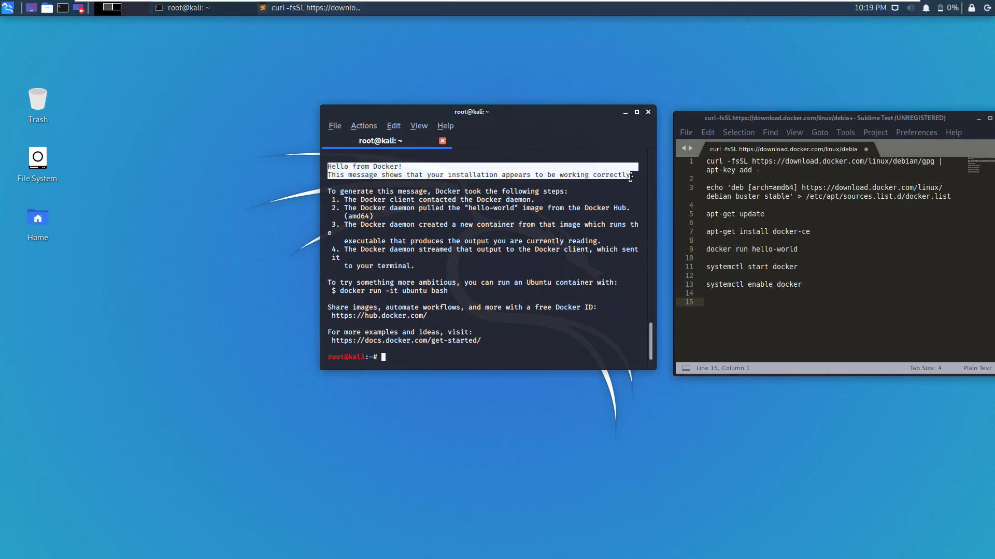
mouse_move(544, 353)
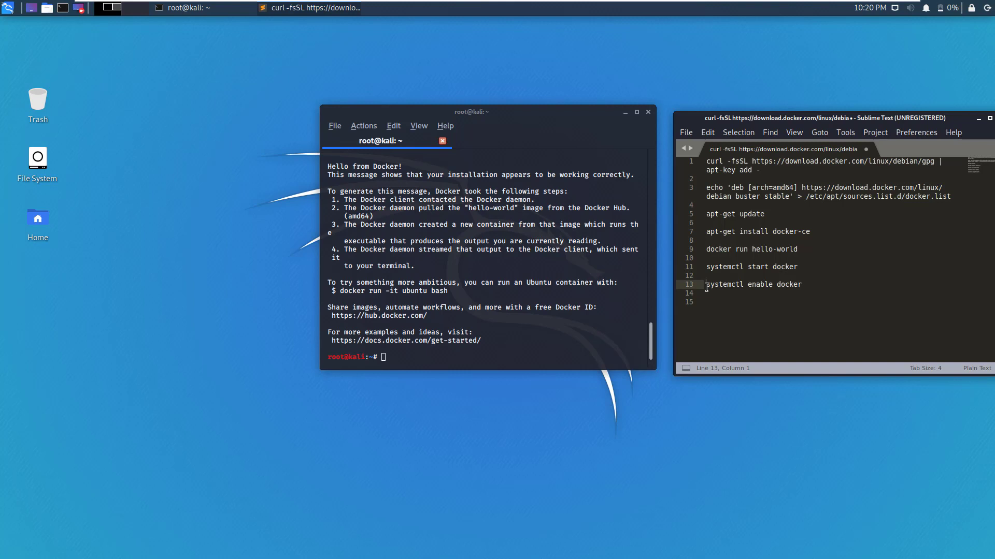
- Enable the Docker service at boot with systemctl enable docker, copied from the notes
triple_click(753, 284)
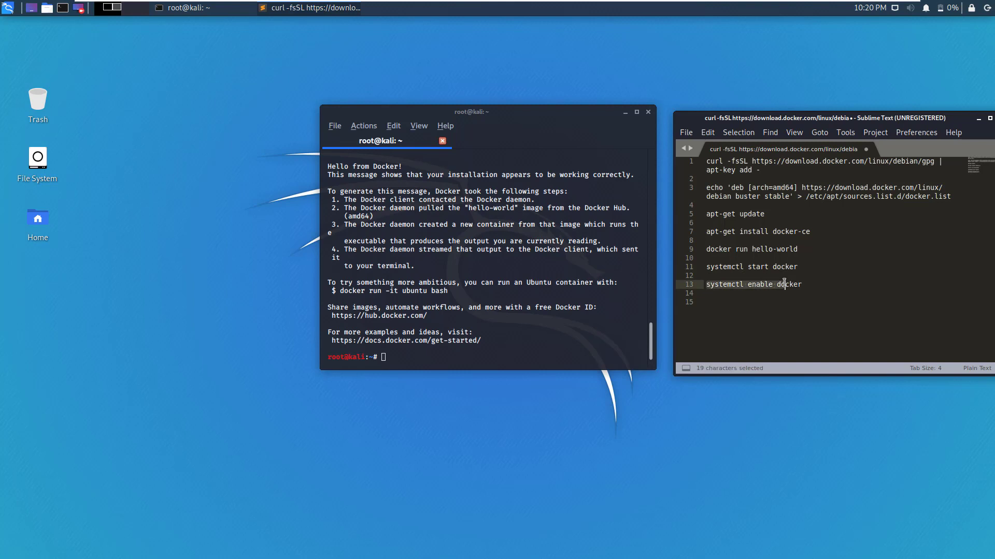
double_click(787, 284)
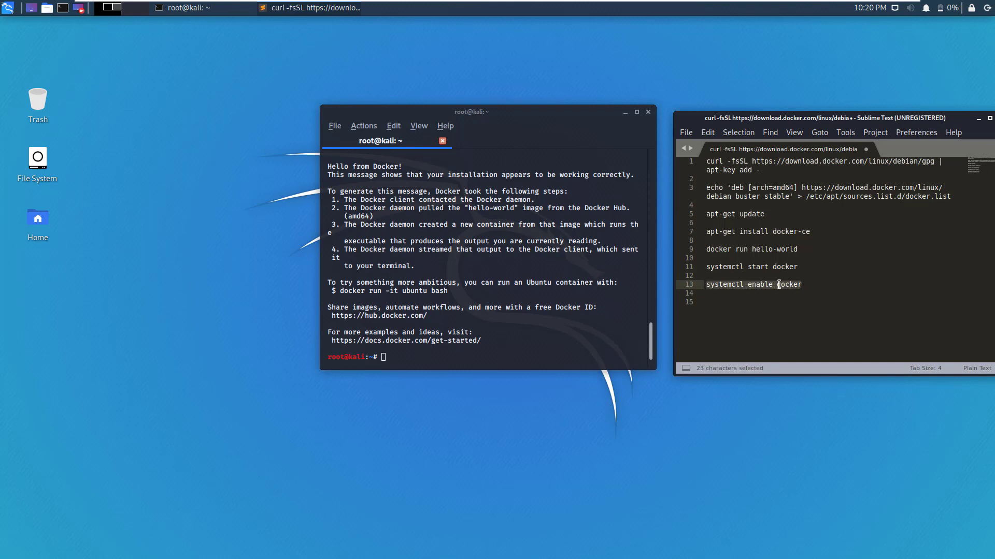
right_click(779, 284)
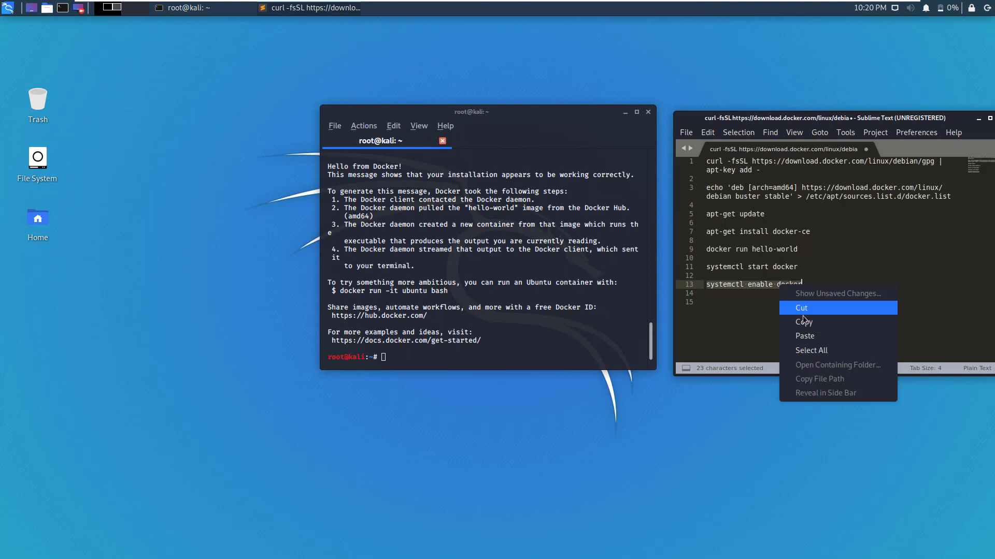
left_click(803, 321)
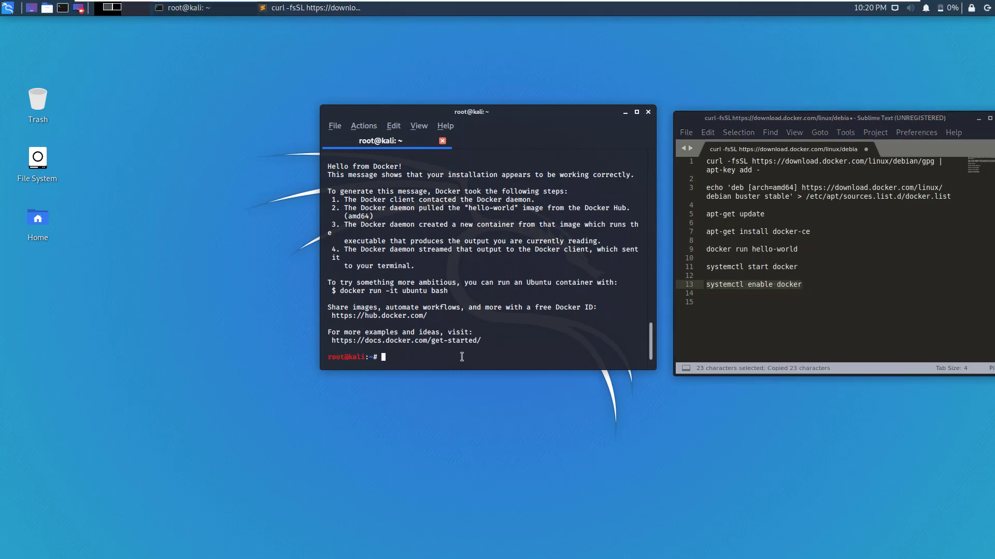
type("systemctl enable docker")
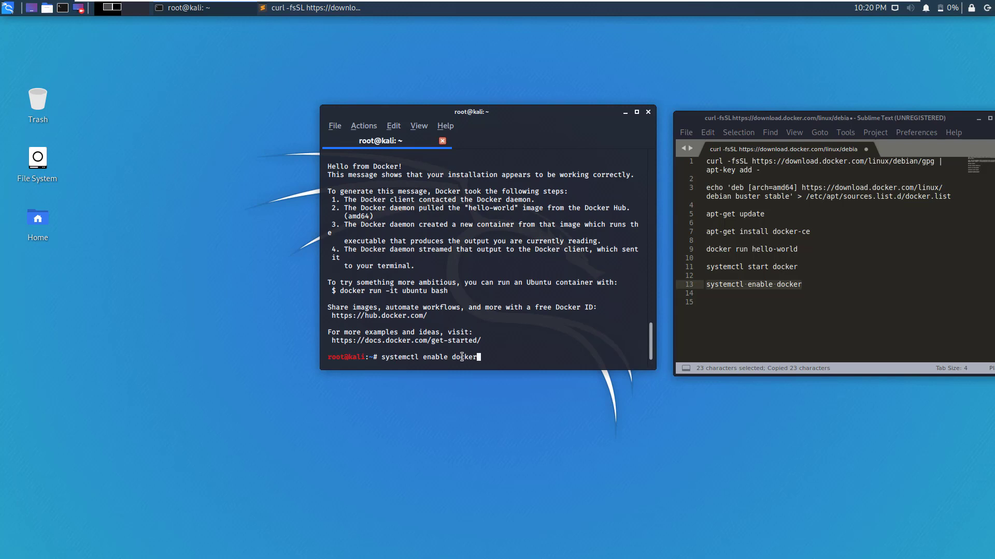
key("Return")
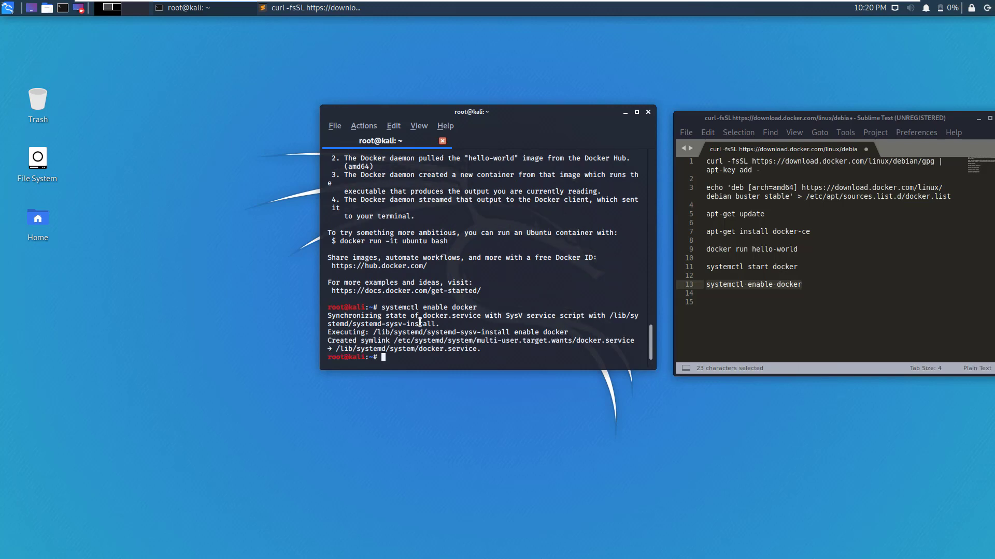
mouse_move(482, 262)
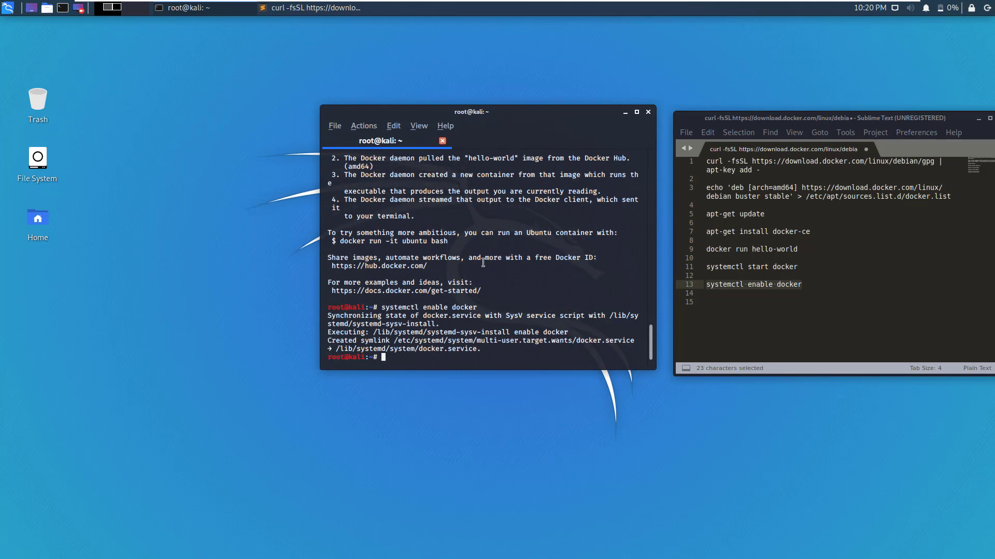
type("cls")
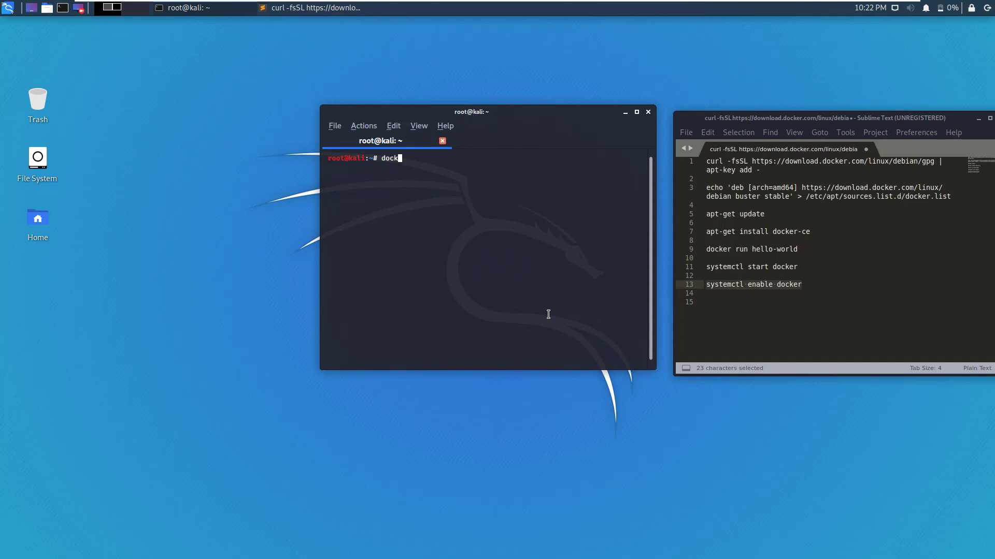
- Pull the psiinon/bodgeit image with docker pull
type("er pull")
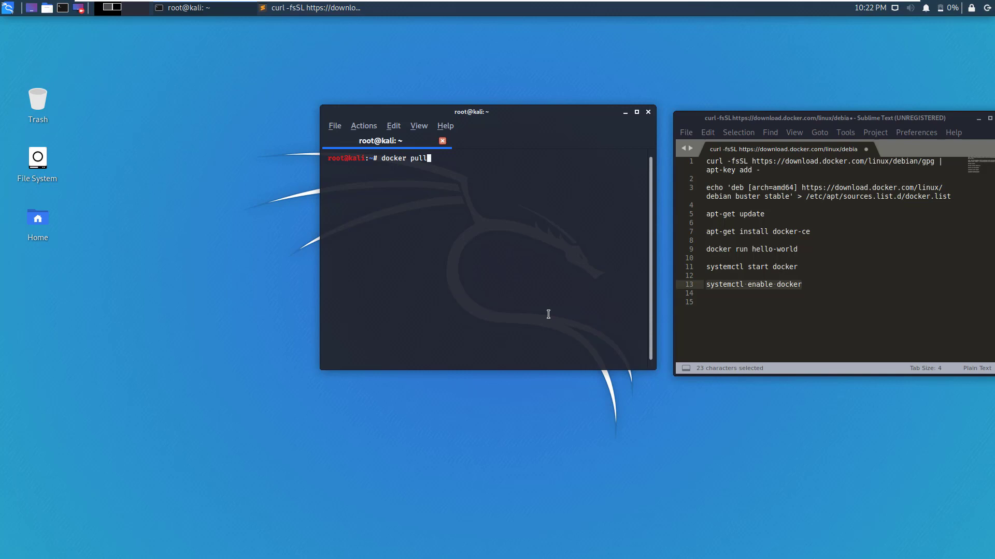
type("psiinon/")
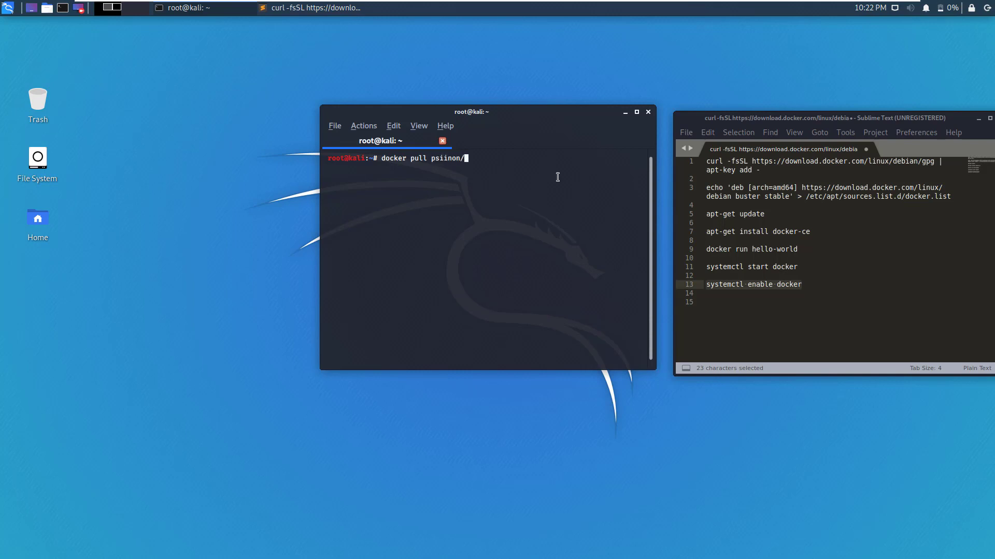
type("bodgeit")
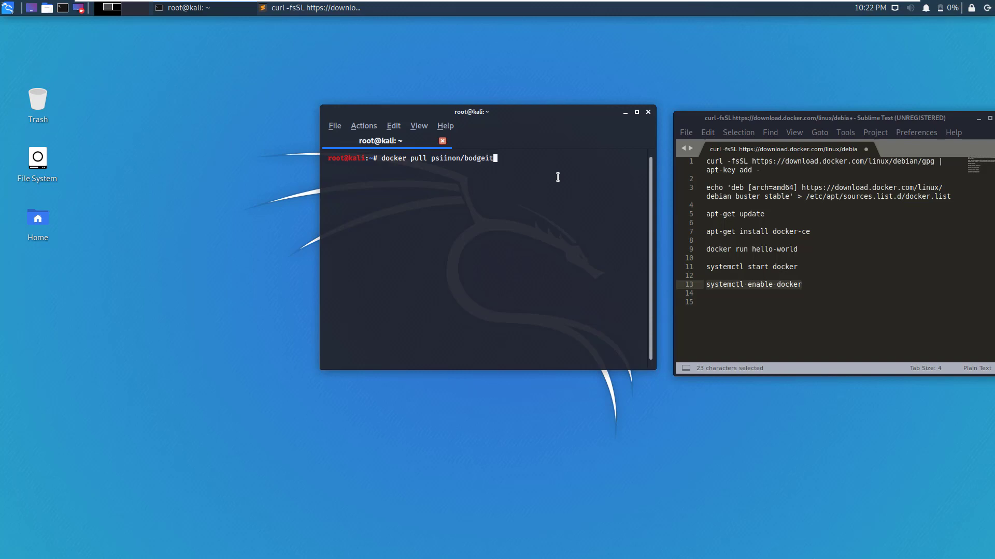
key("Return")
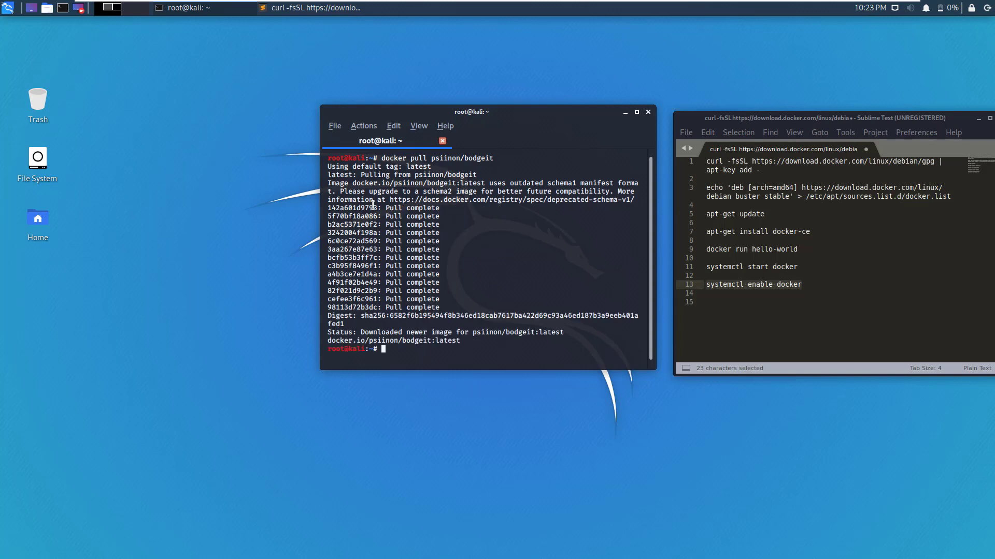
type("docker pull psiinon/bodgeit")
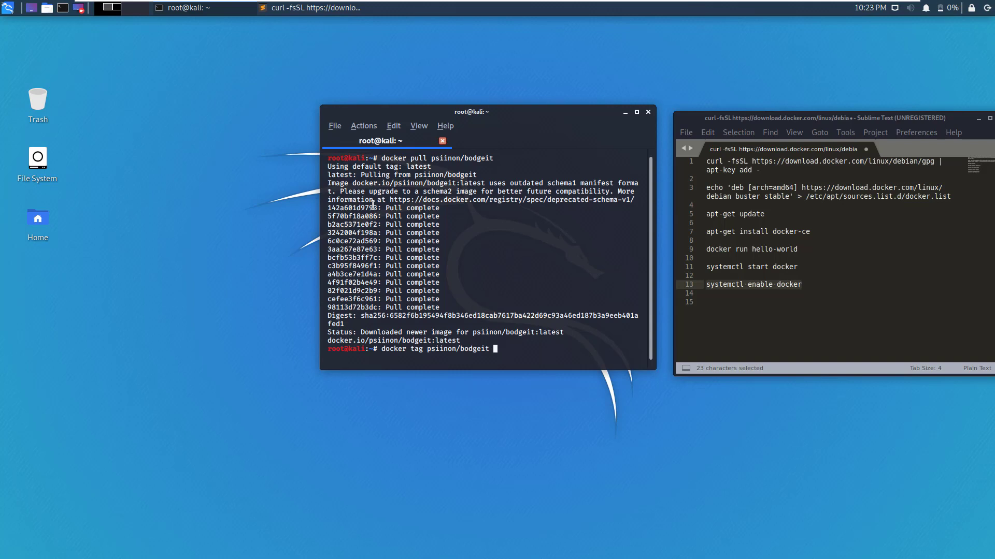
- Tag the pulled psiinon/bodgeit image as bodgeit-latest
type("b")
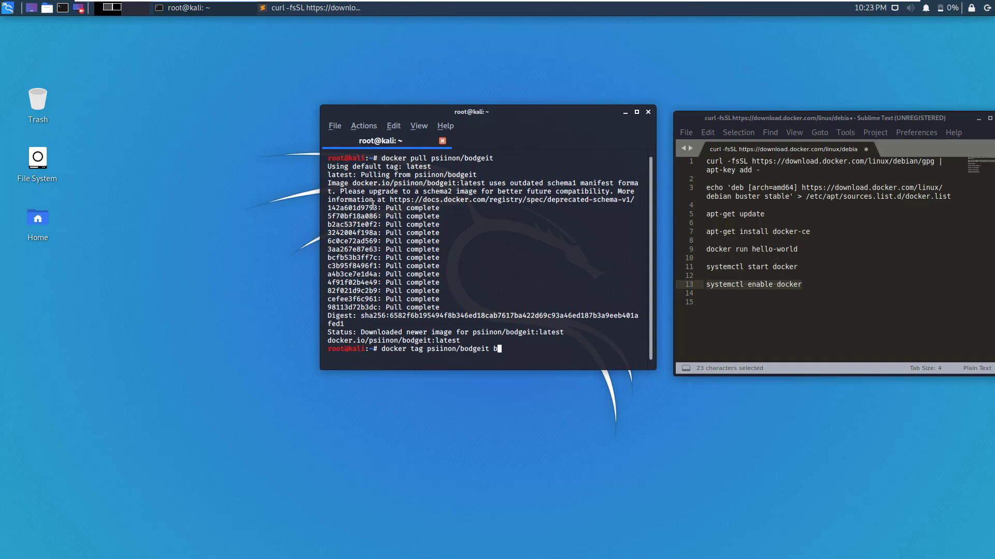
type("odgeit")
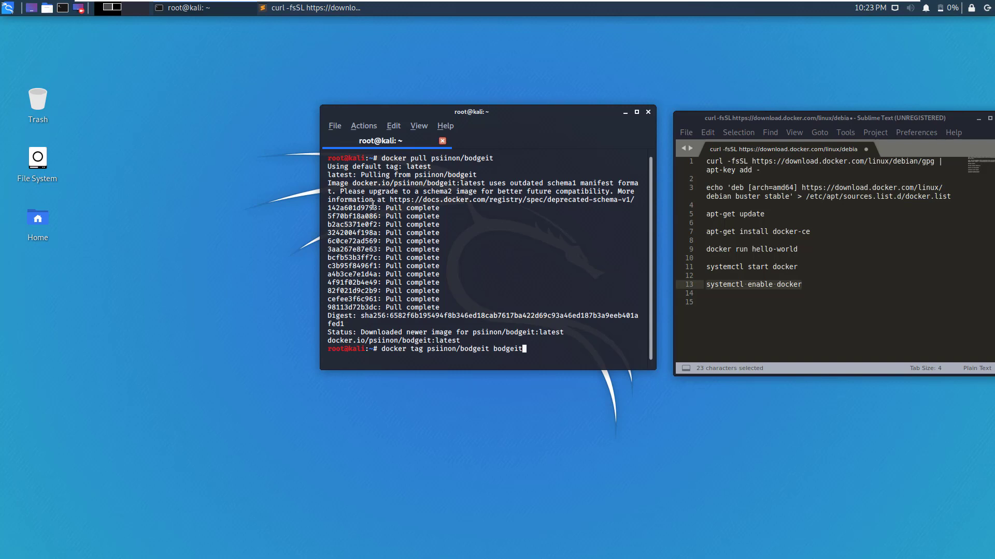
type("-latest")
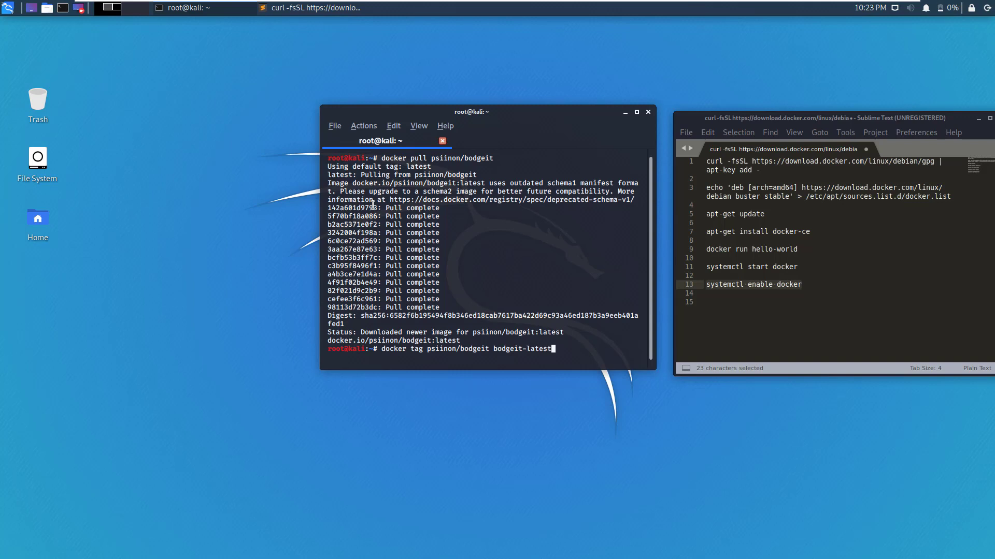
key("Return")
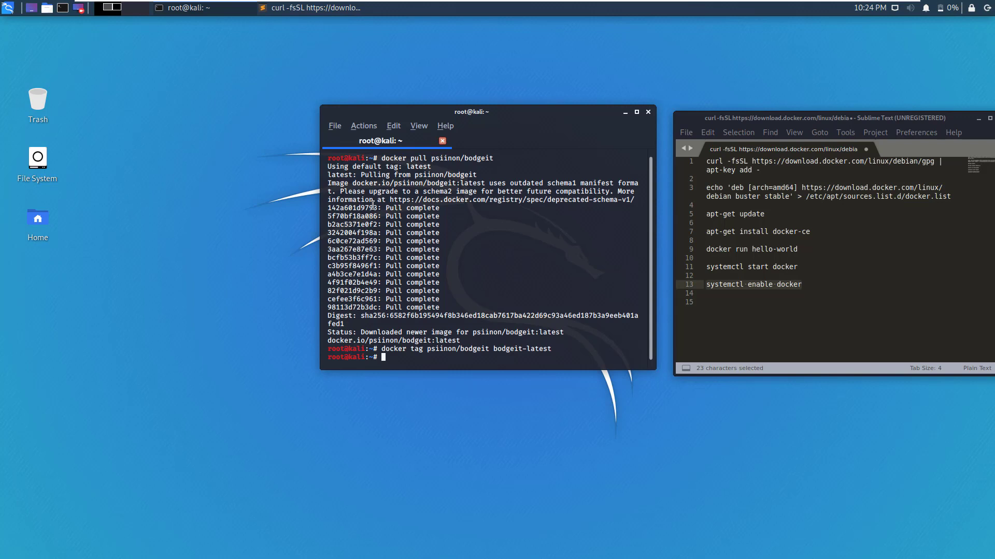
- Start the bodgeit-latest container with docker run -p 8080:8080 until Tomcat reports startup
type("docker")
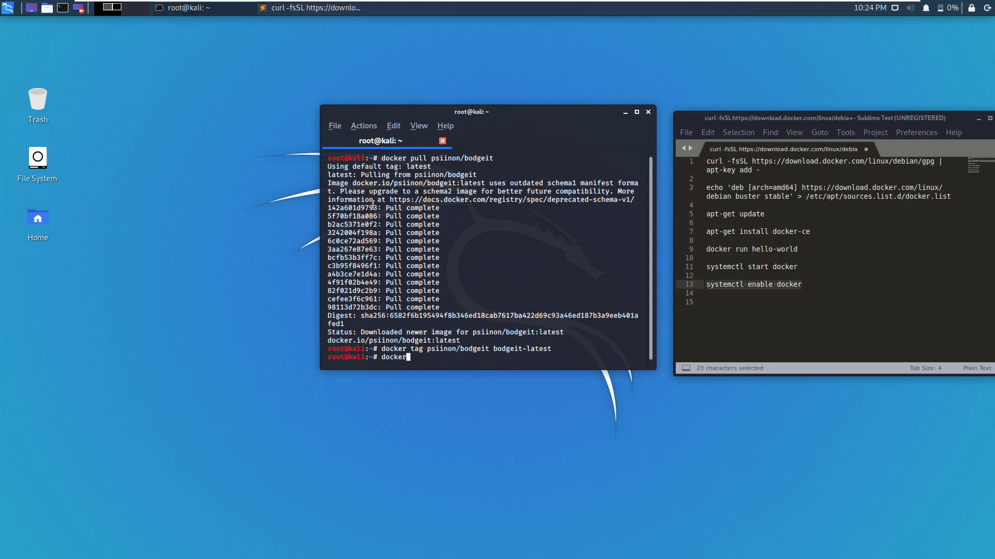
type("run")
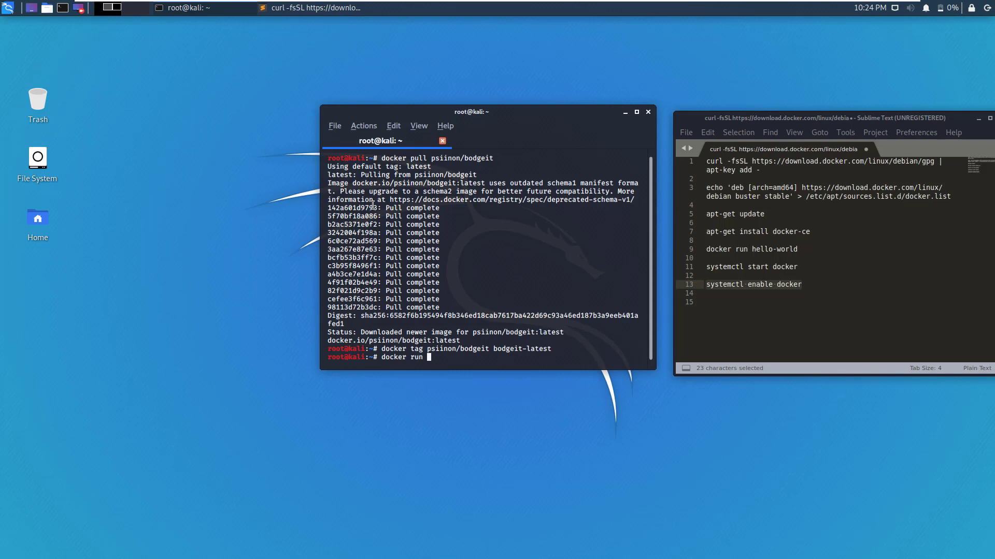
type("-p")
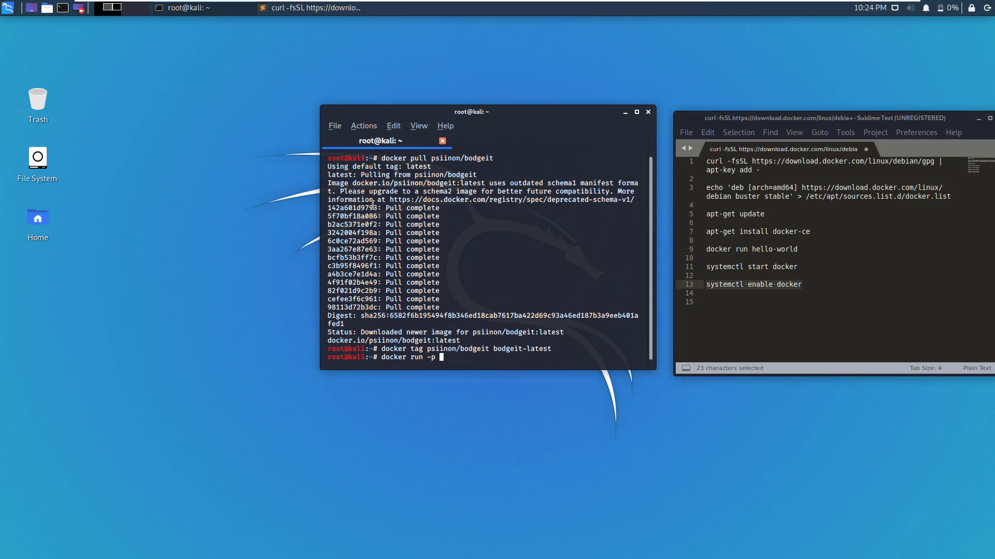
type("800")
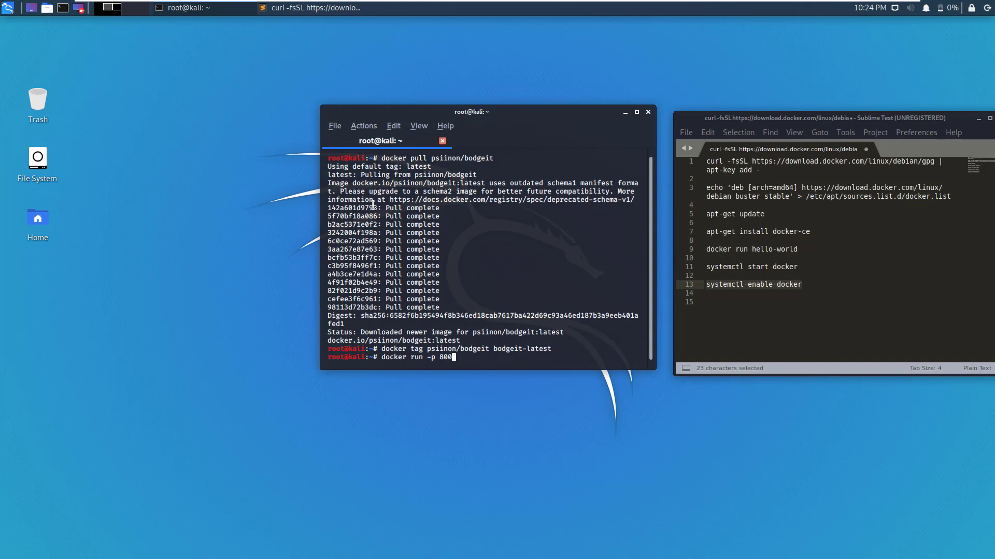
type("0")
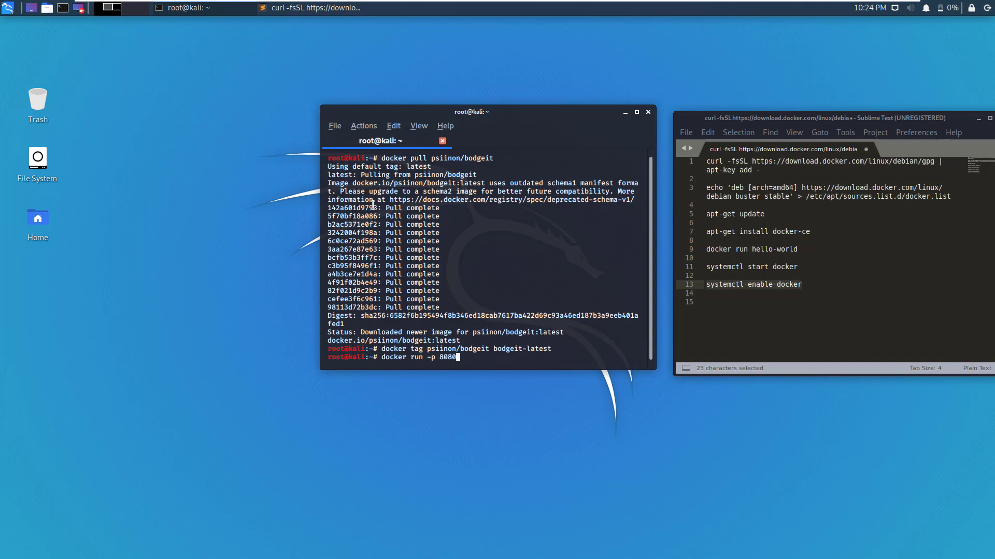
type(":")
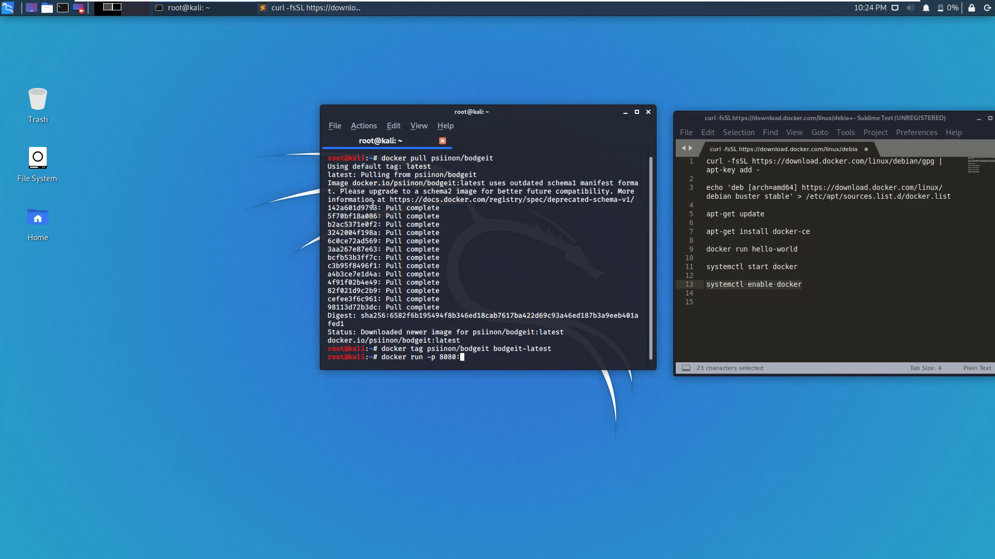
type("8080")
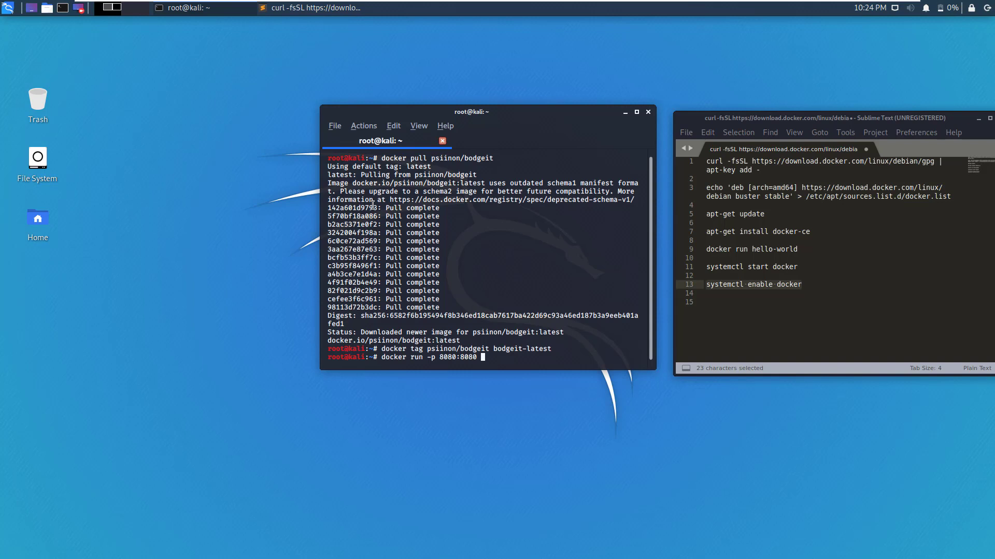
type("b")
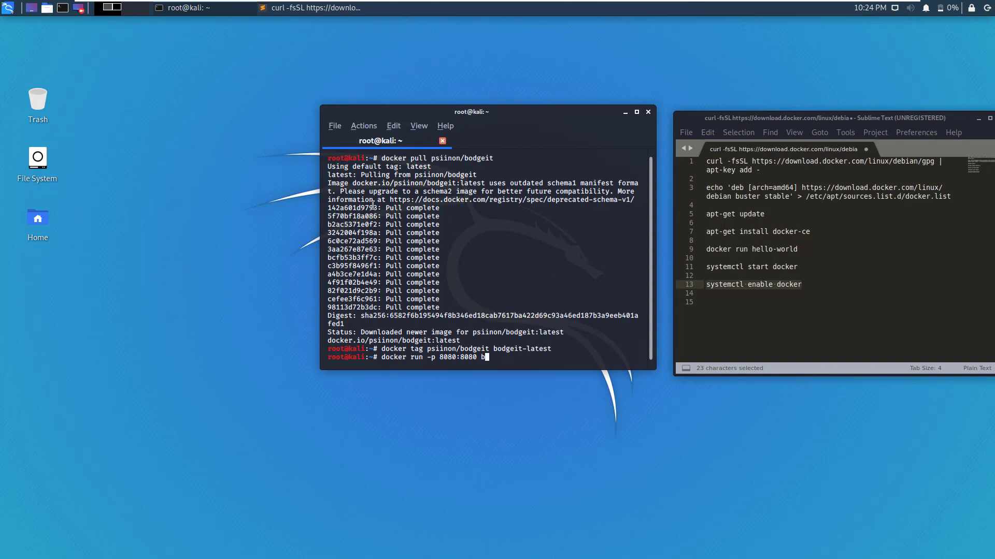
type("odgeit")
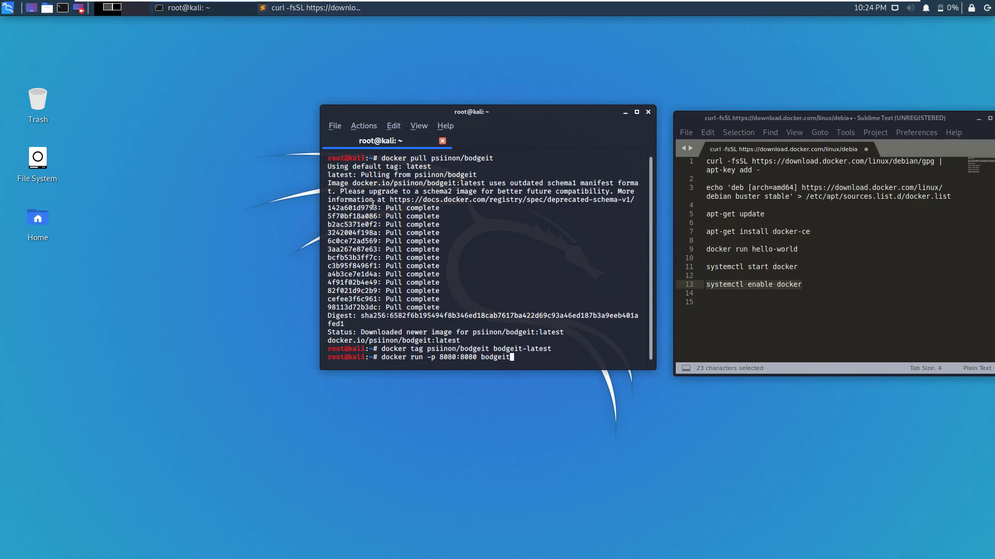
key("Return")
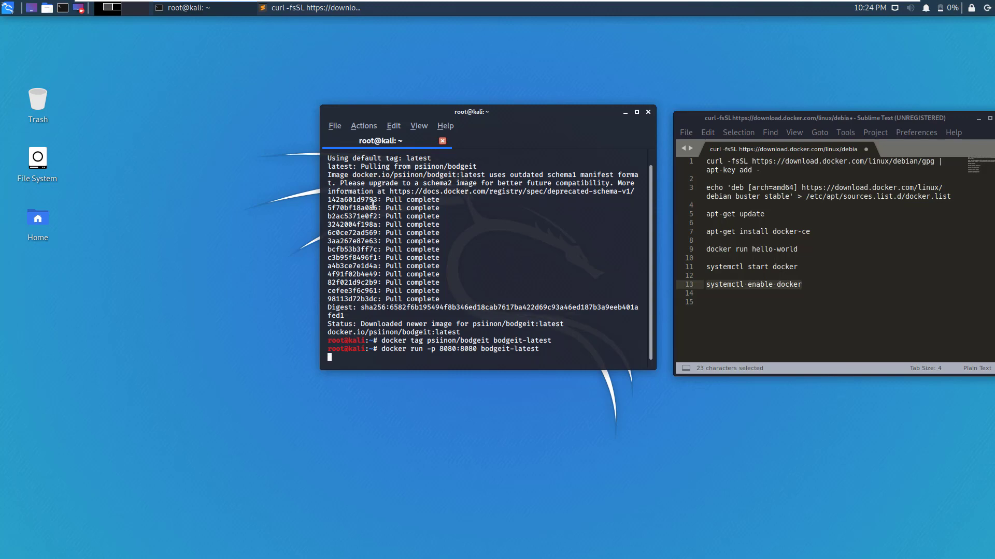
key("Return")
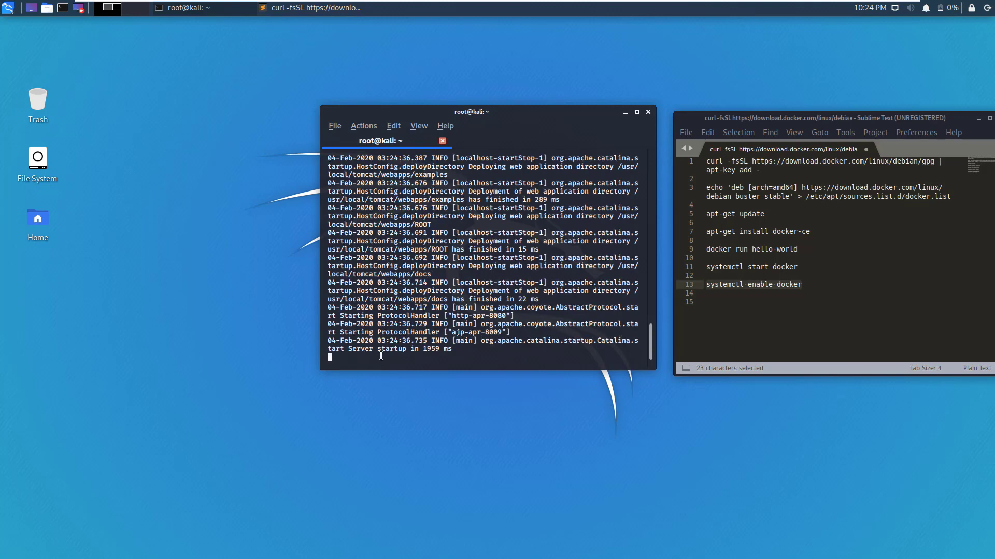
left_click(10, 7)
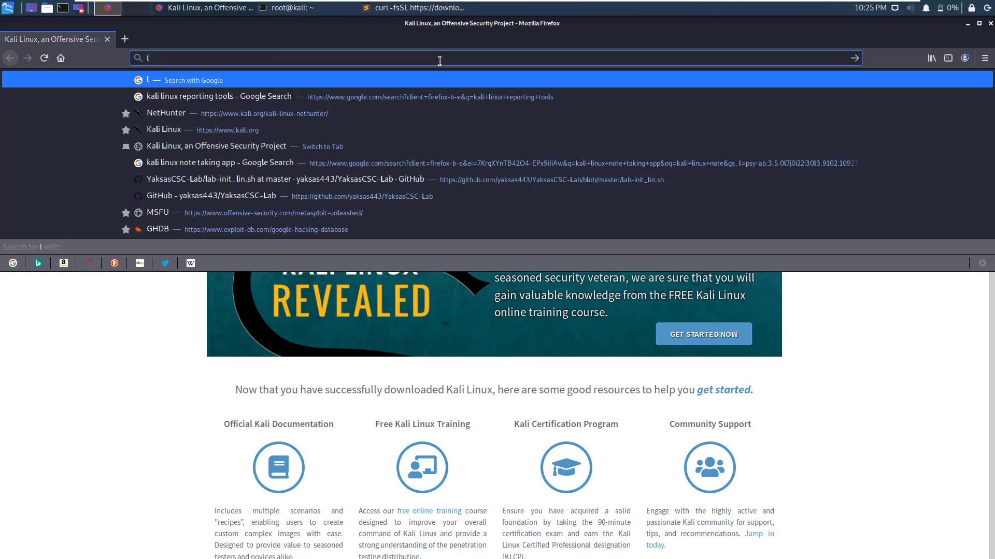
- Load localhost:8080/bodgeit/ in Firefox and reach the Your Score page via About Us
type("localhost:8080/")
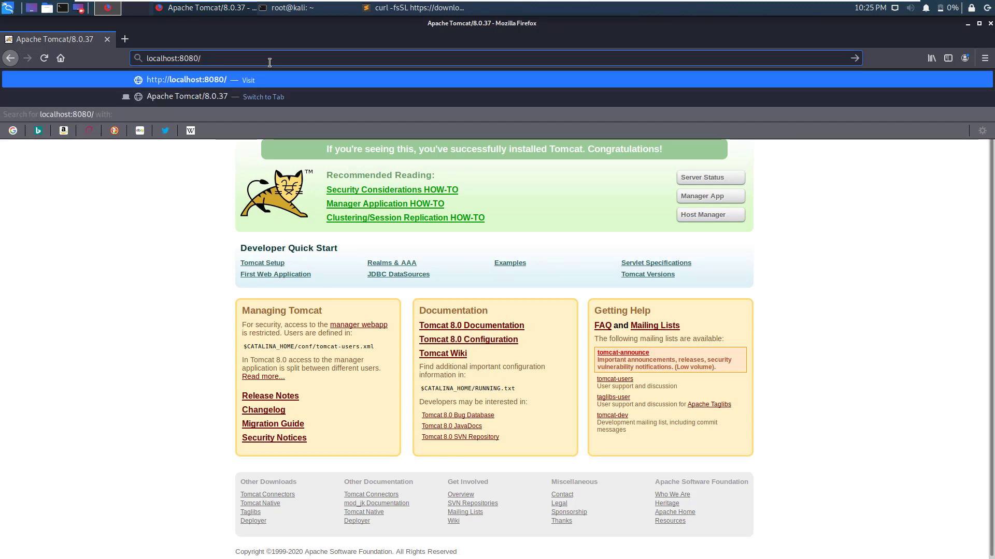
type("bodgeit/")
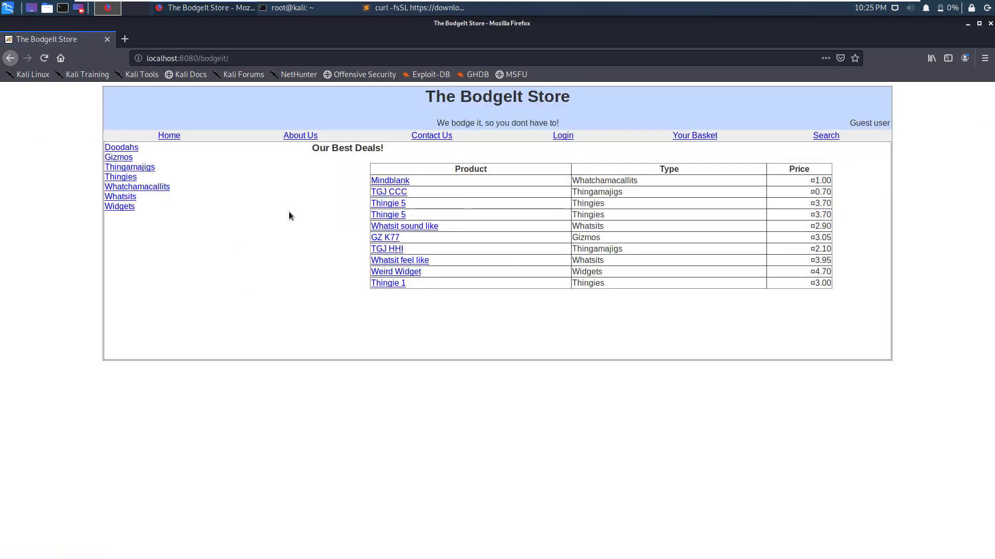
mouse_move(356, 272)
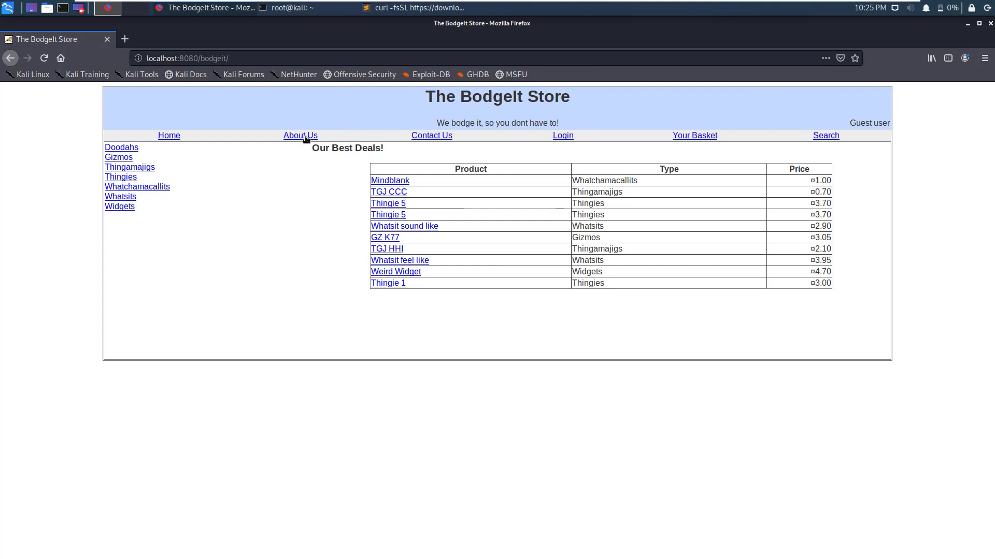
mouse_move(299, 135)
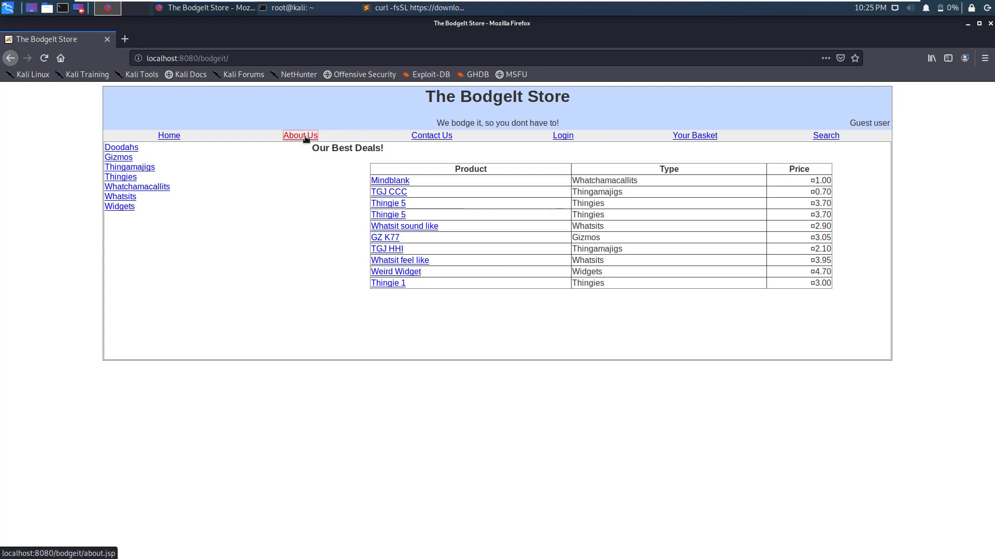
left_click(299, 135)
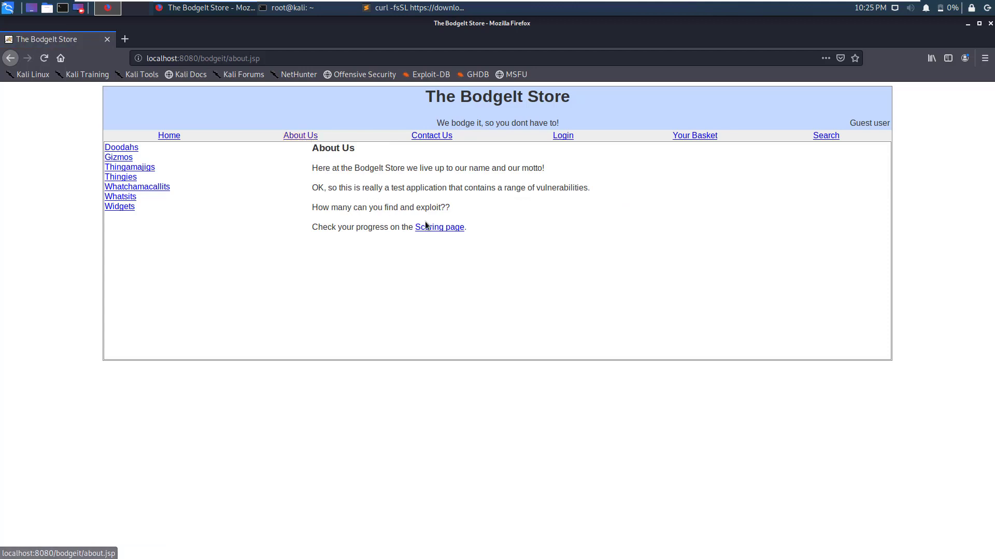
left_click(438, 227)
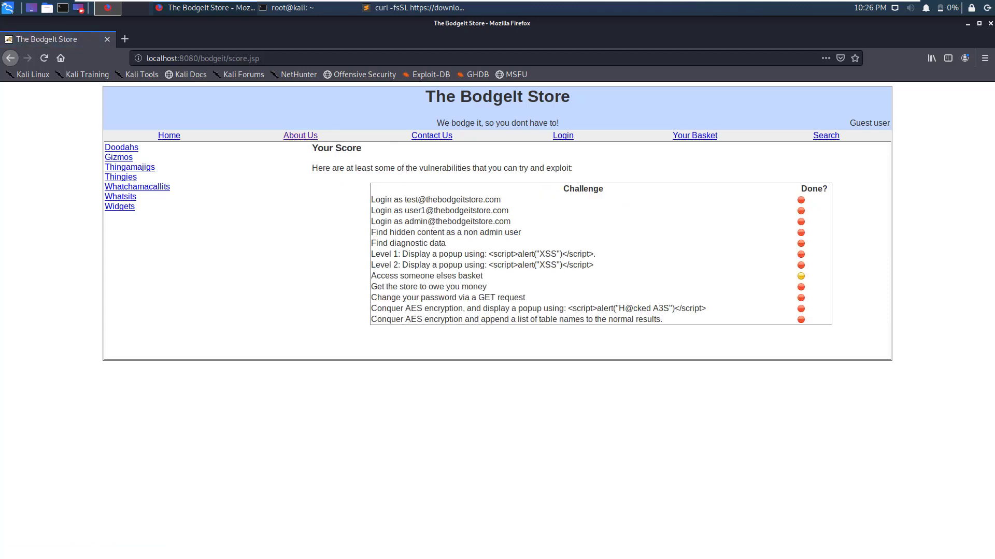
left_click_drag(371, 199, 445, 242)
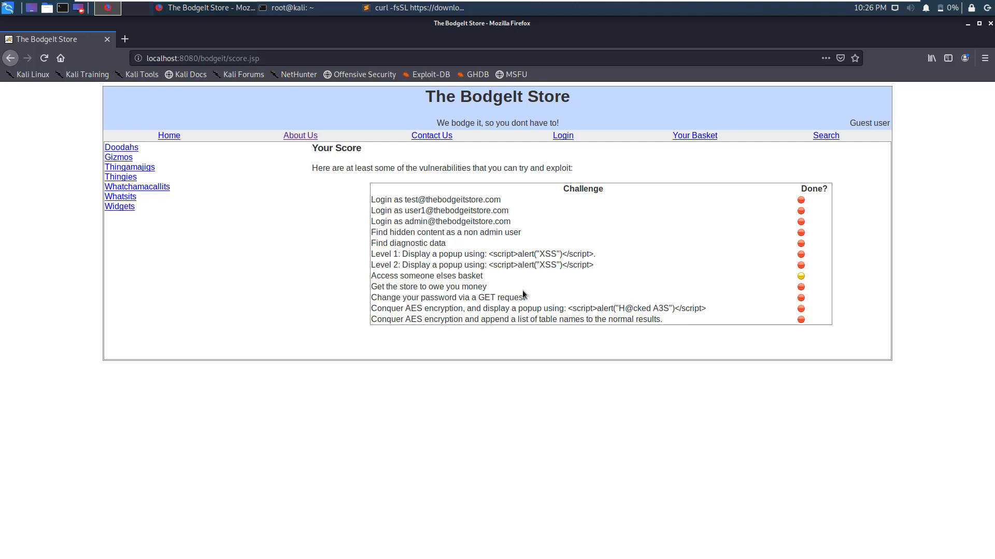
mouse_move(693, 257)
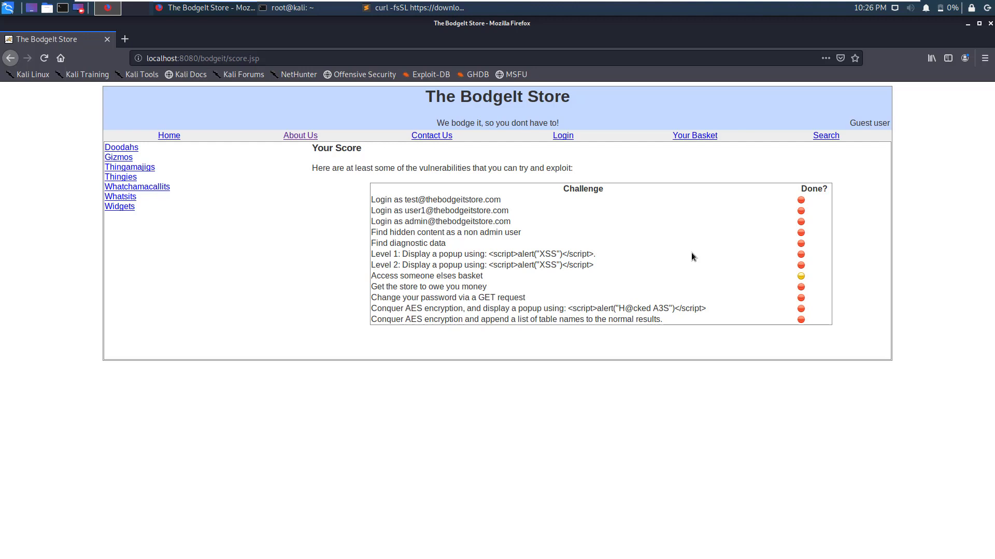